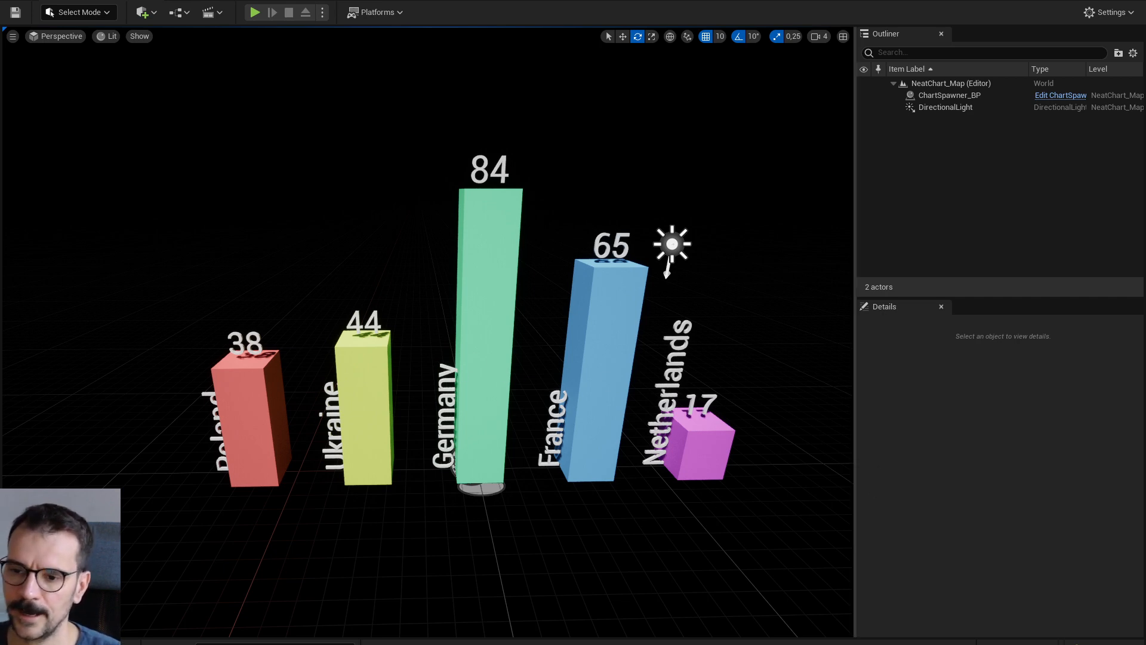
# Step: Open the chart's input Data Table and review its Row Name and Value columns
pyautogui.click(951, 95)
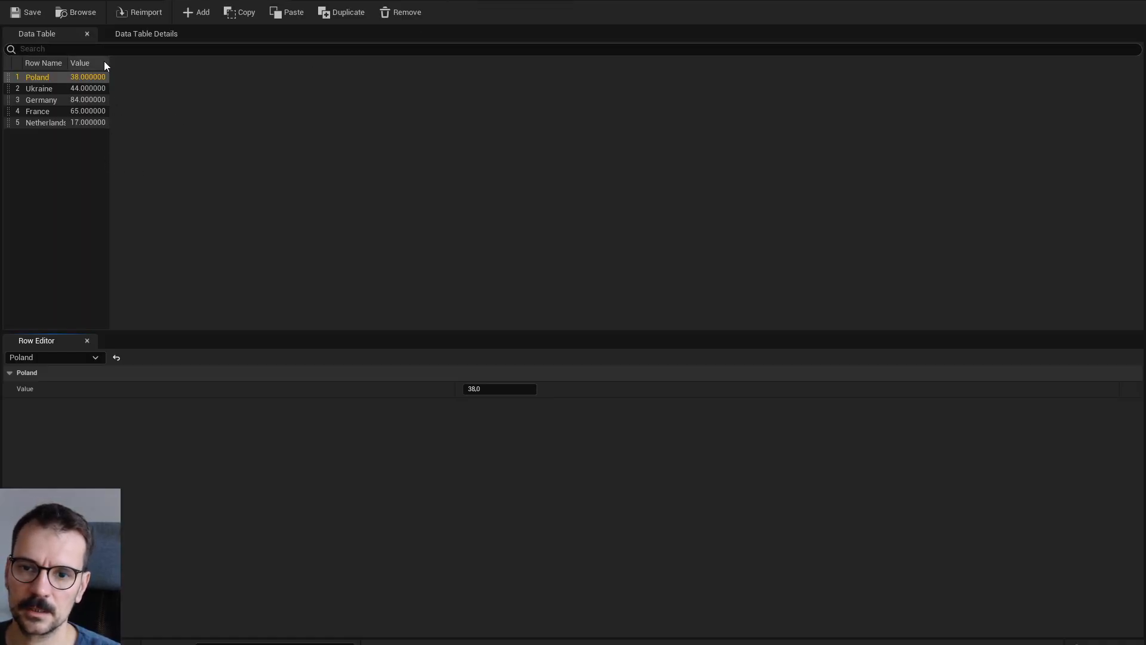
pyautogui.moveTo(49, 113)
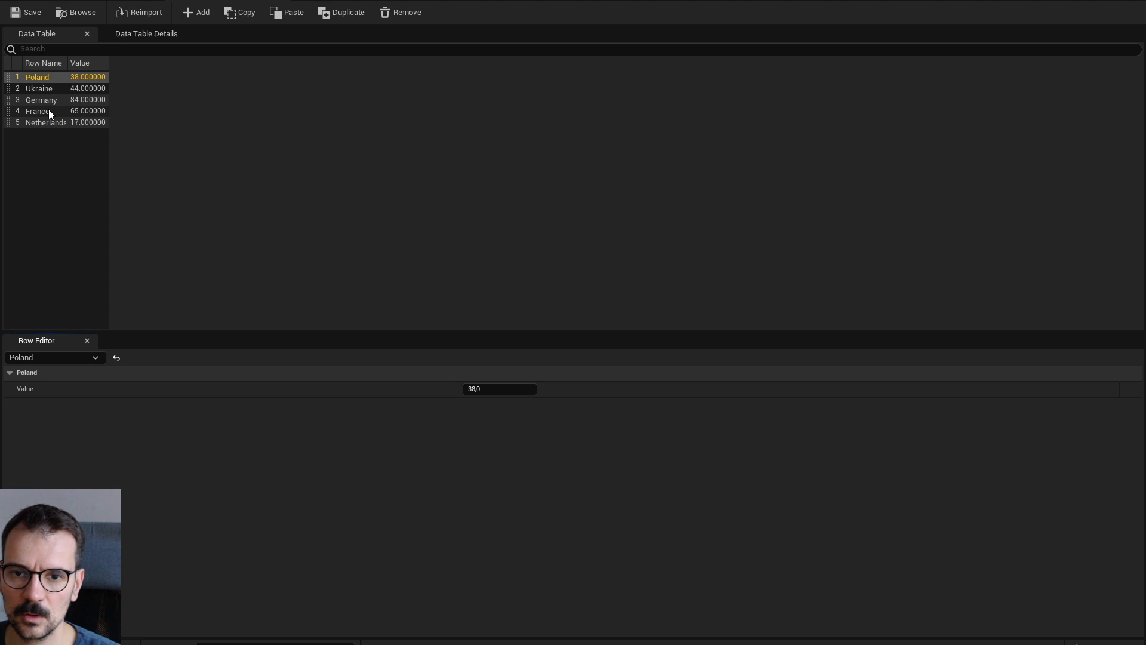
pyautogui.moveTo(91, 124)
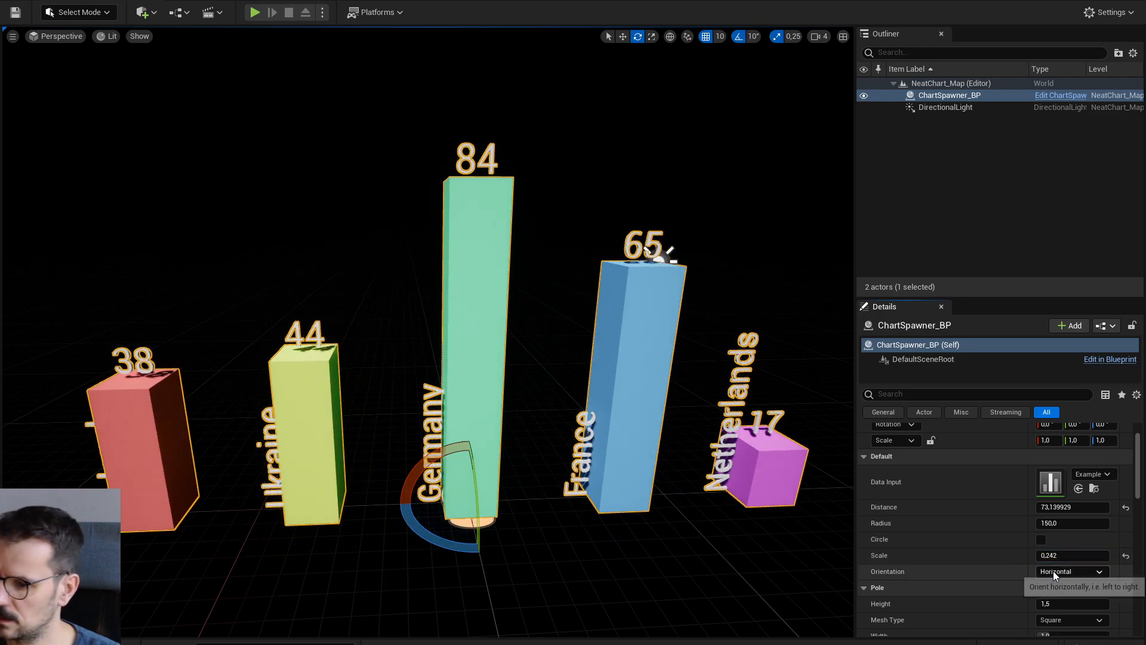
# Step: Switch Orientation to Vertical and back to Horizontal, then tick and untick Circle
pyautogui.click(1071, 571)
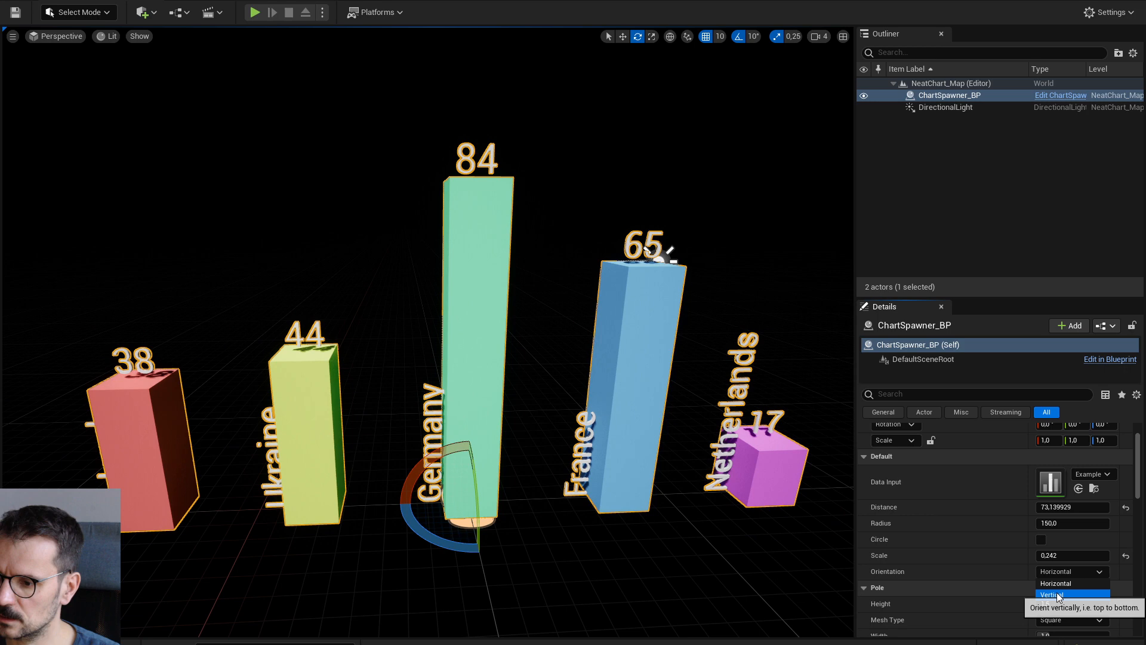
pyautogui.click(1053, 595)
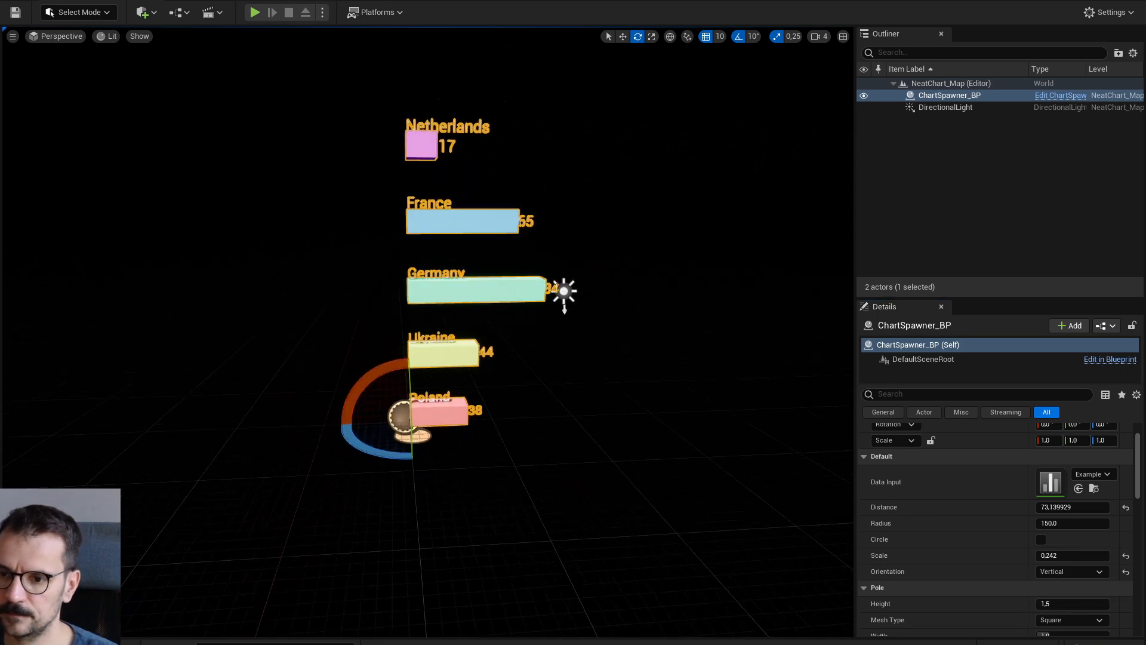
pyautogui.click(1100, 571)
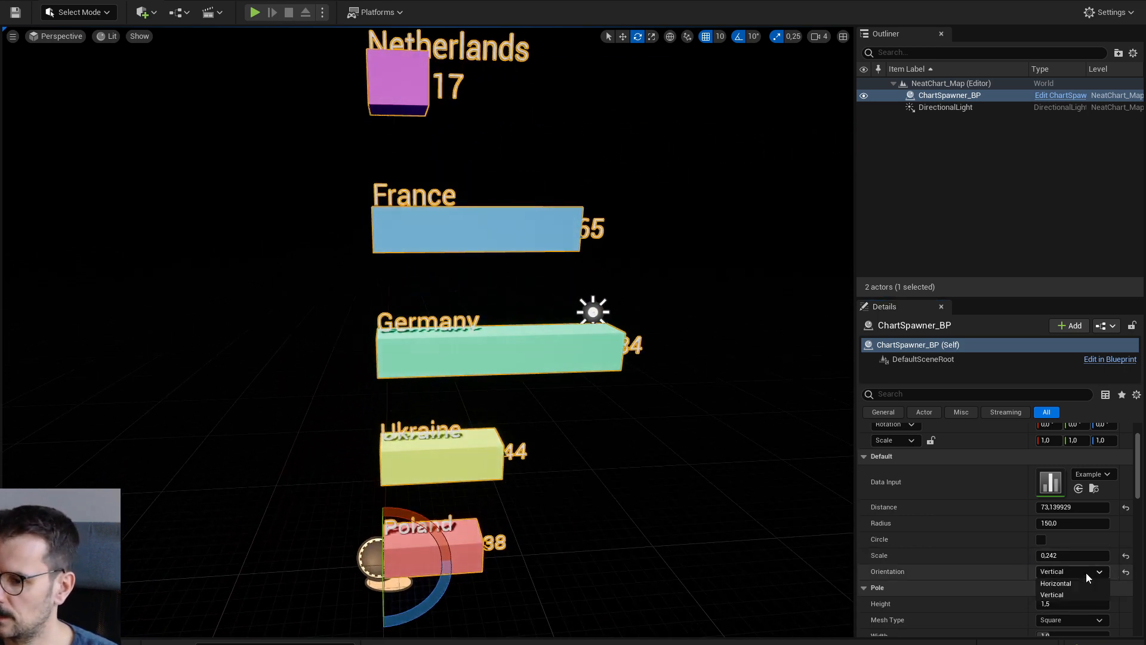
pyautogui.click(1056, 582)
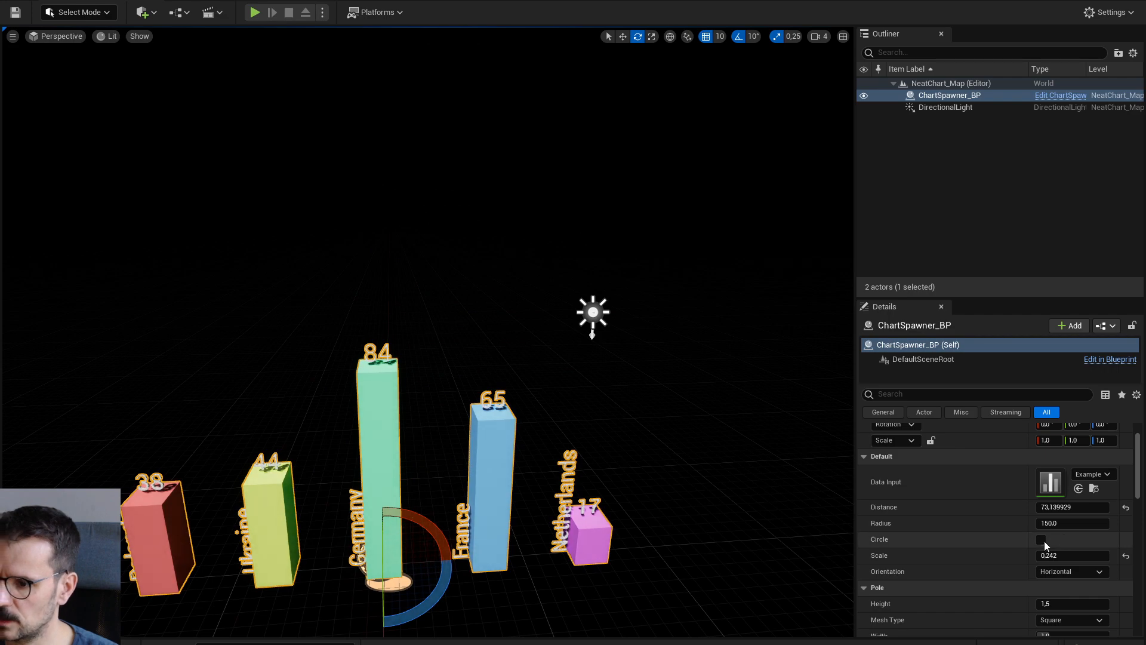
pyautogui.click(1041, 540)
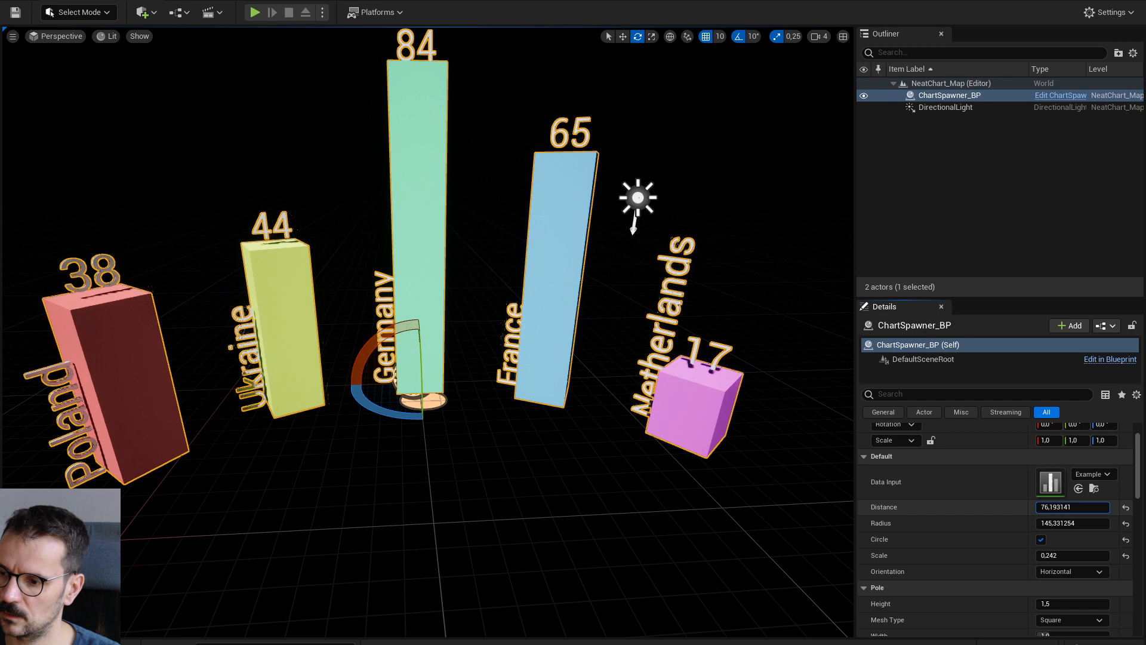
pyautogui.click(1041, 539)
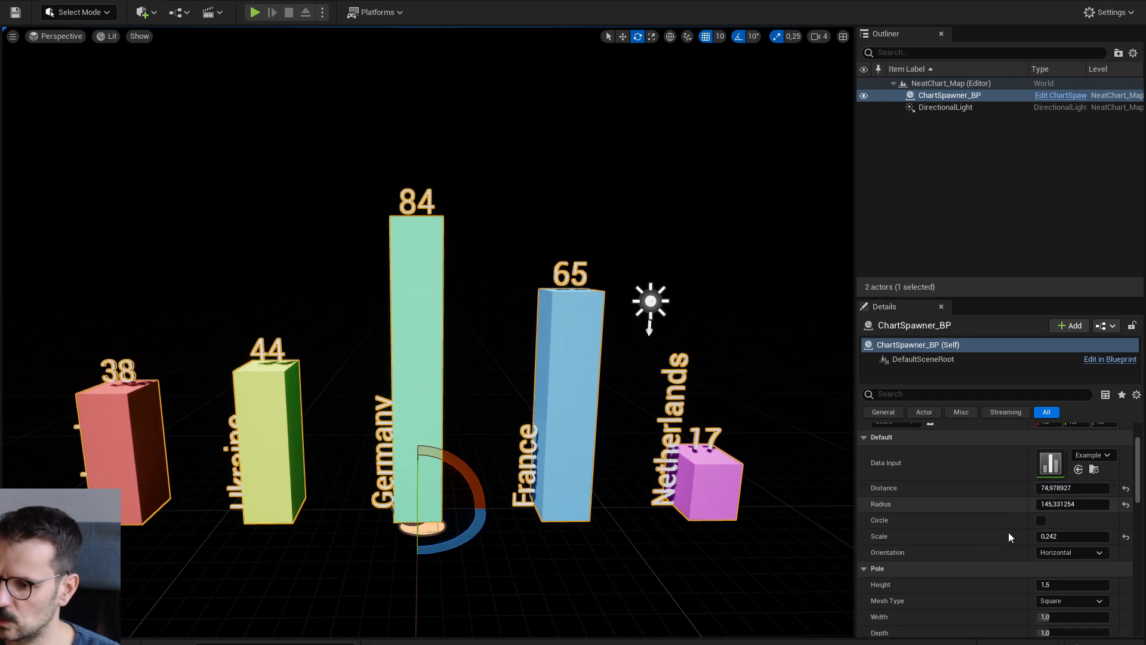
# Step: Raise Pole Height, set Width 1.56 and Depth 0.48, trying Cylinder before Square mesh
pyautogui.scroll(-3)
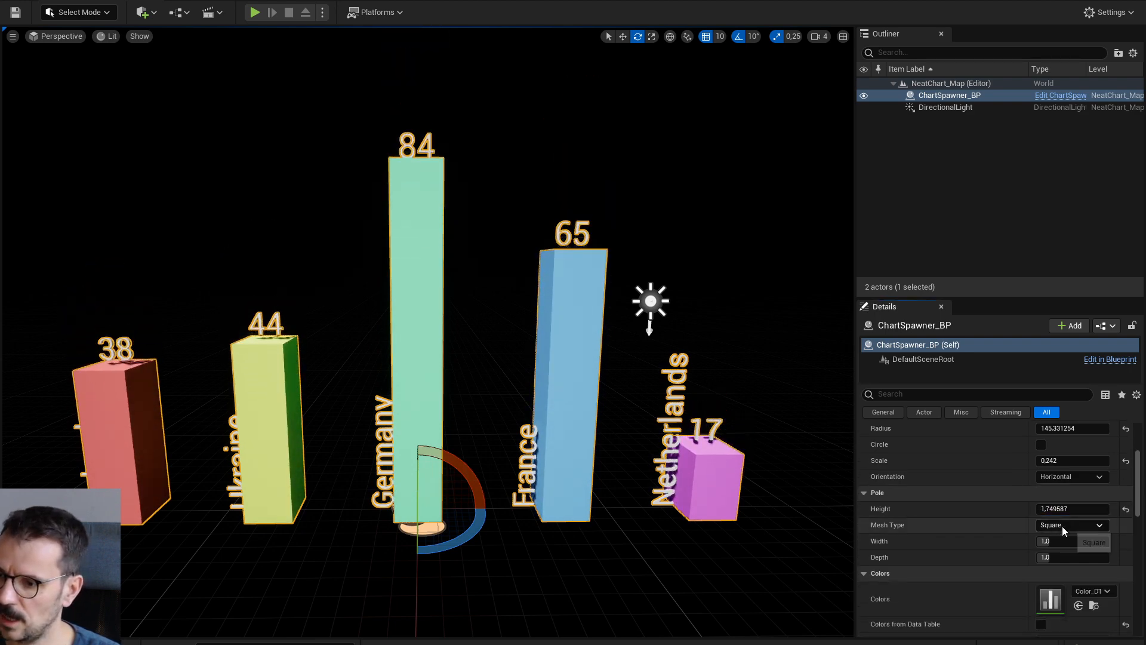
pyautogui.click(1093, 542)
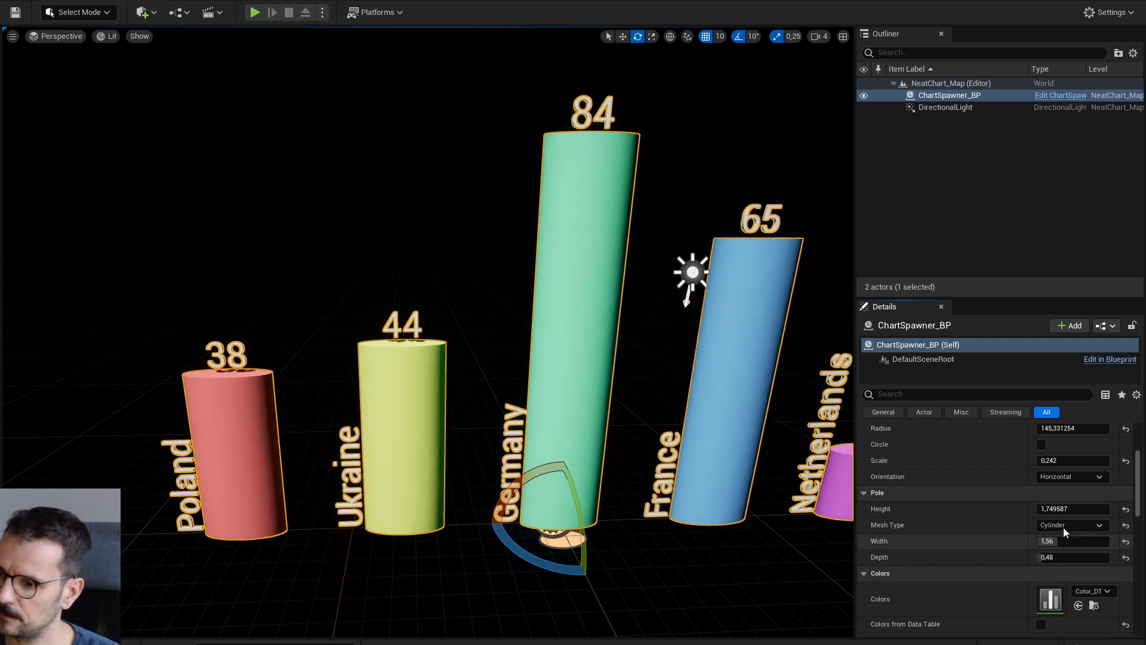
pyautogui.click(1071, 525)
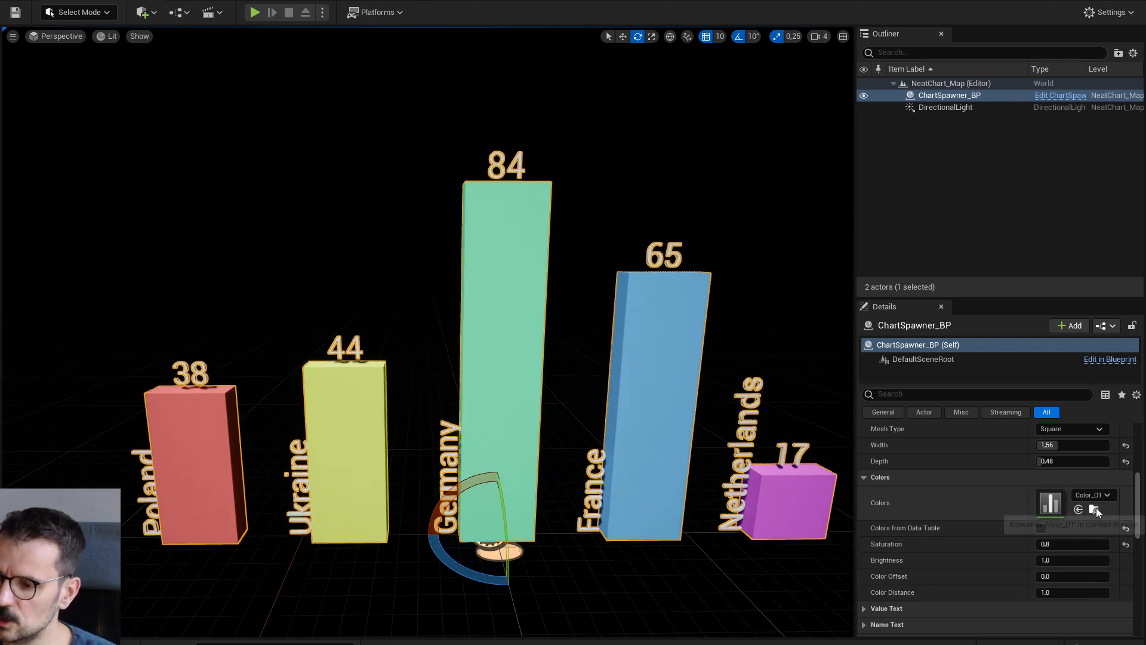
pyautogui.click(1097, 509)
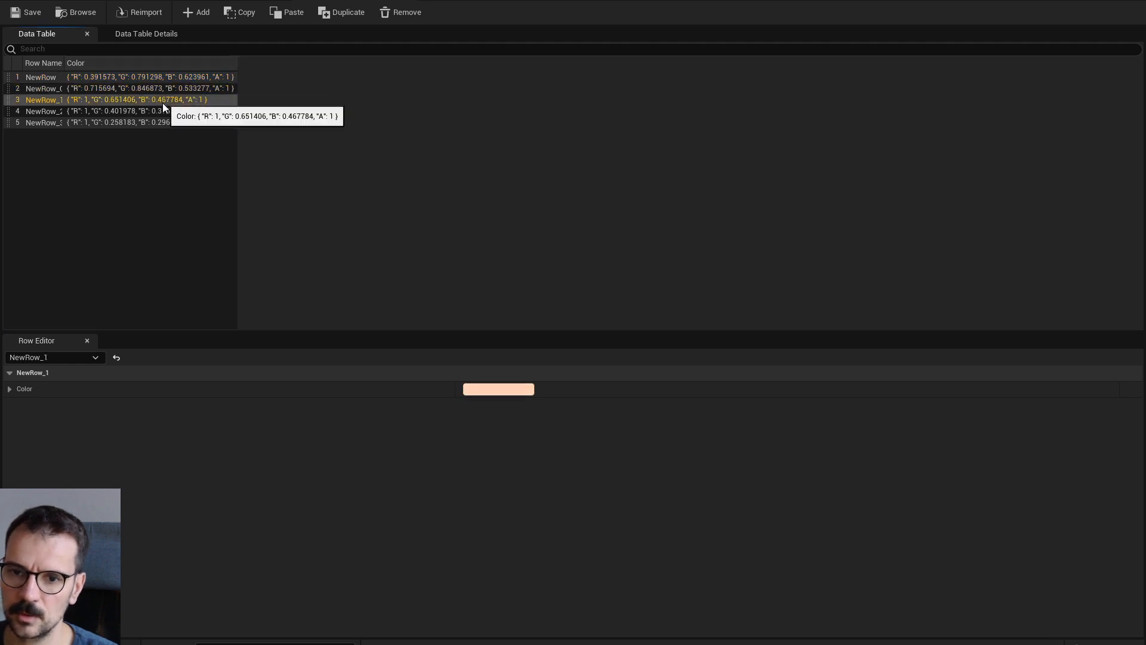
pyautogui.click(42, 122)
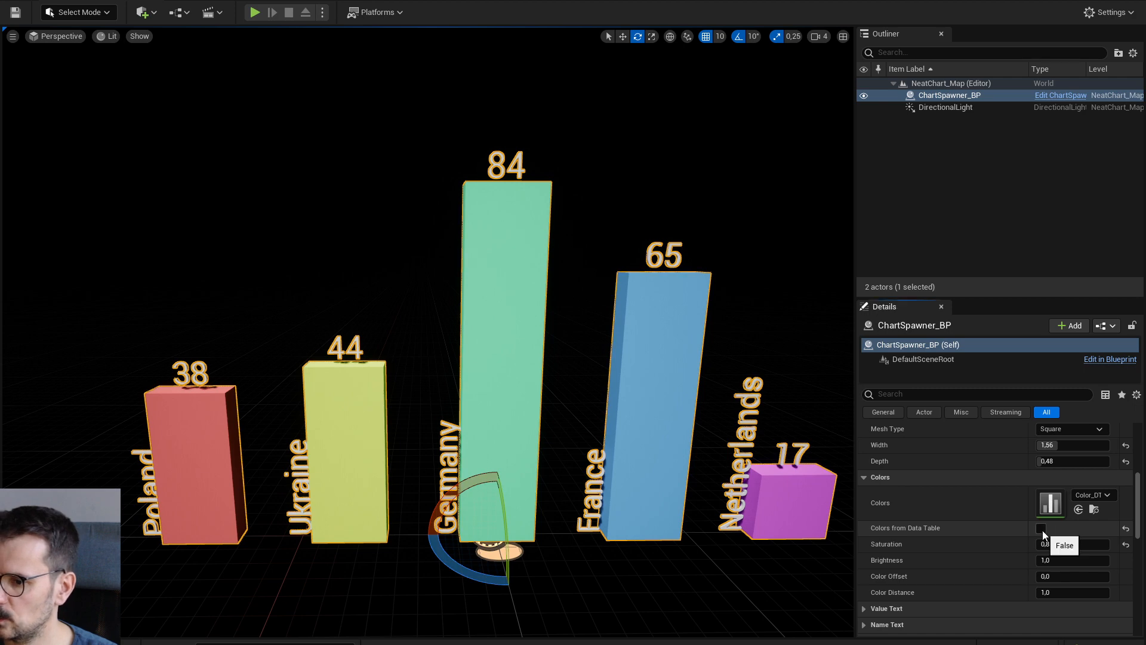
# Step: Tick Colors from Data Table, then untick it and lower Saturation to about 0.534
pyautogui.click(1041, 528)
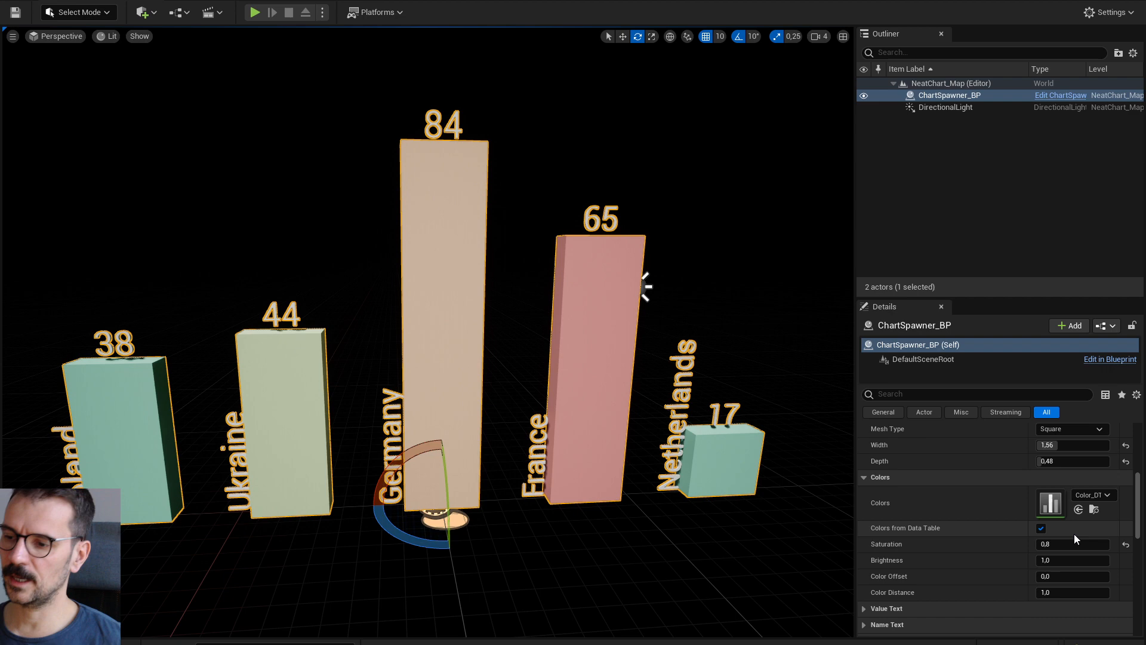
pyautogui.click(1041, 527)
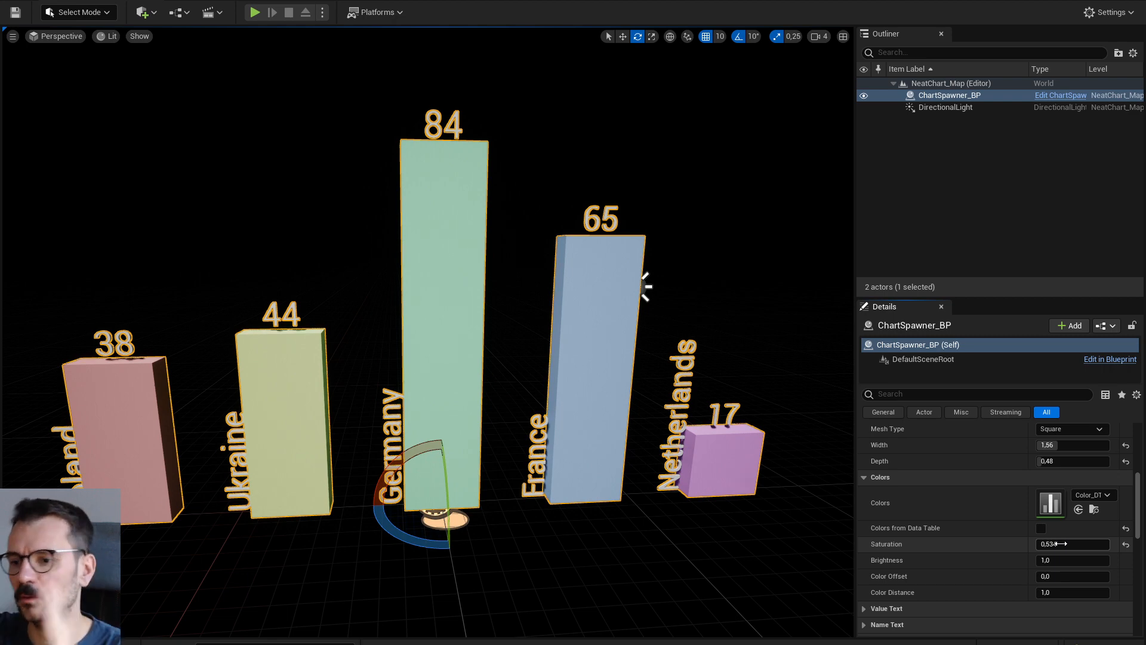
pyautogui.moveTo(1126, 547)
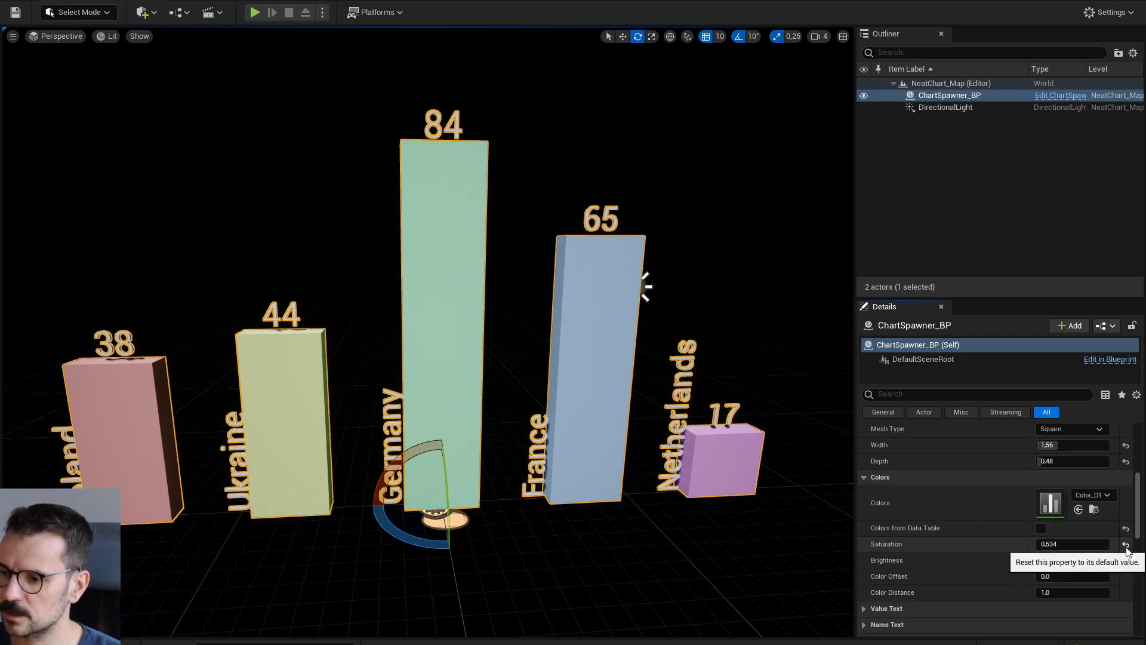
# Step: Reset Saturation, test other colour values, then settle on saturation 0.7, offset 0, distance 1
pyautogui.click(1127, 546)
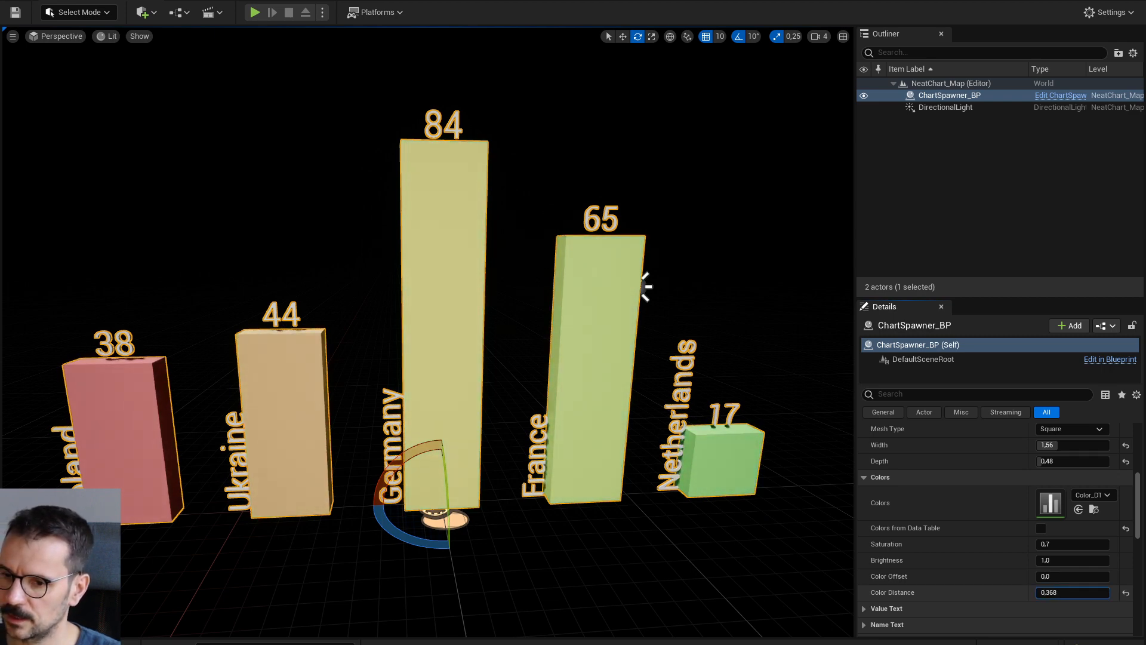
pyautogui.write('0.152')
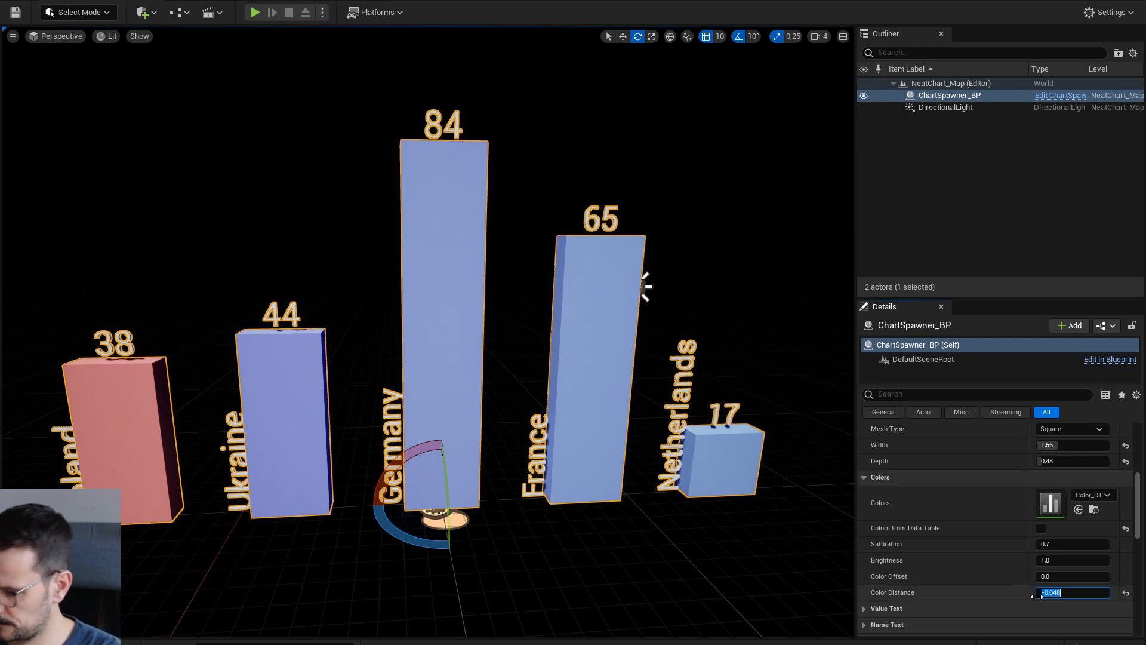
pyautogui.write('0.0')
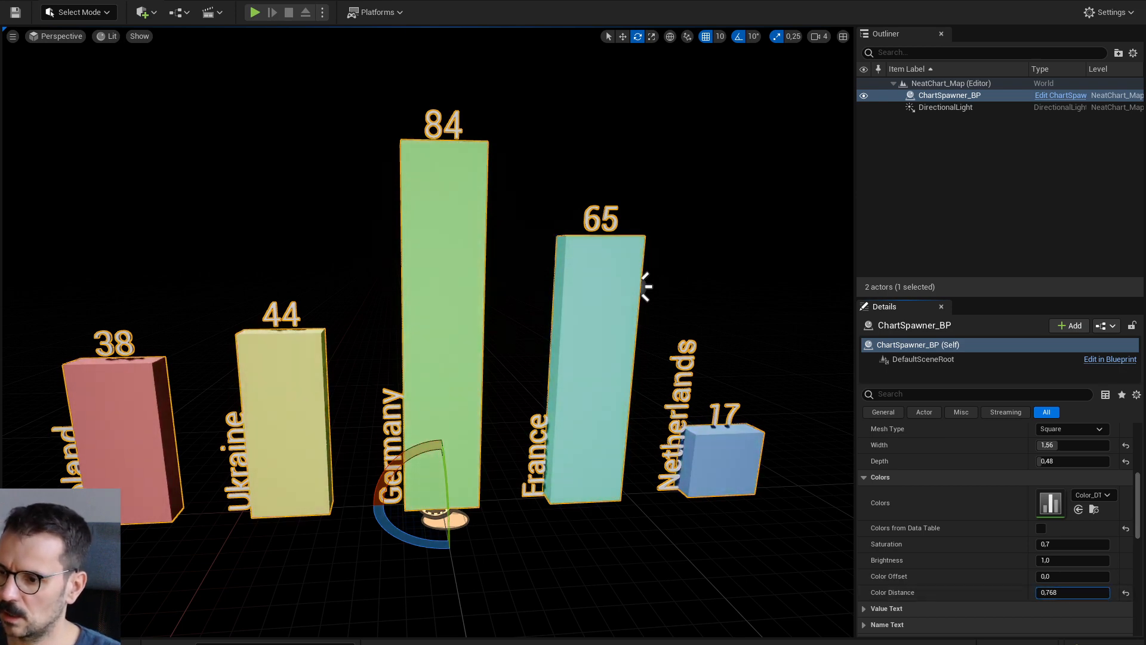
pyautogui.write('1.0')
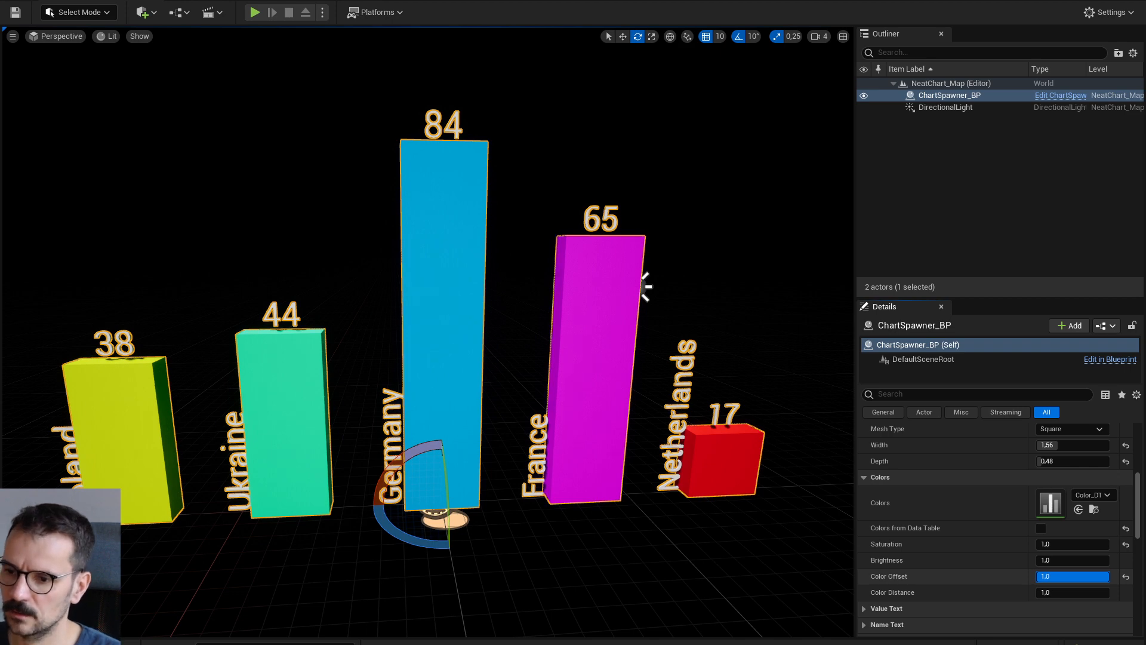
pyautogui.write('0,0')
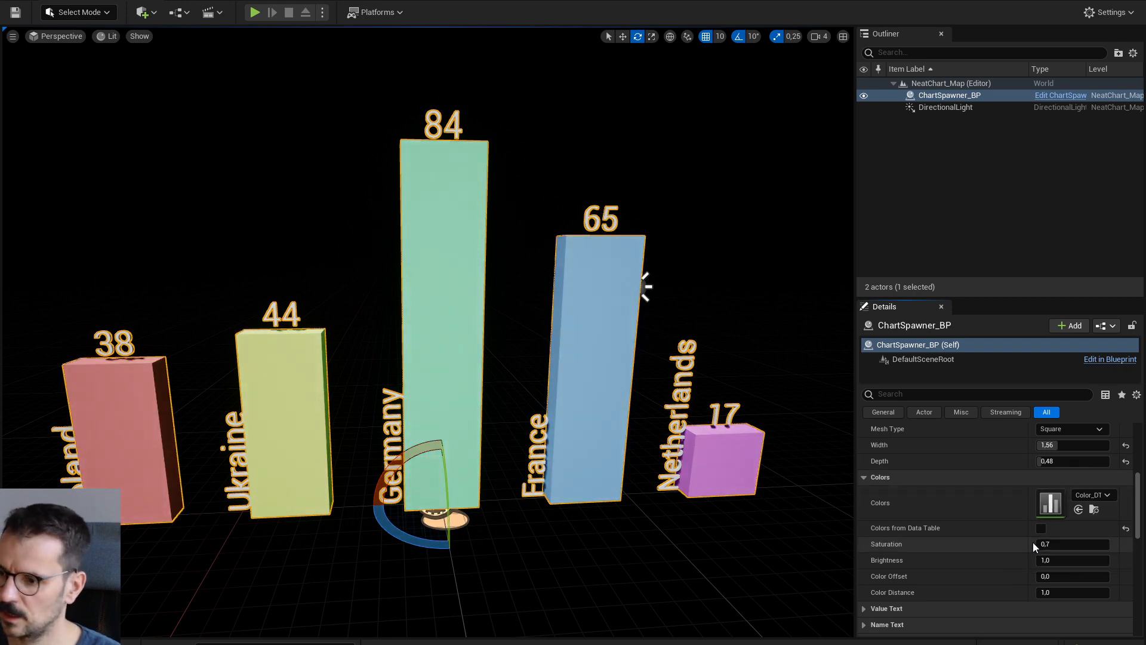
# Step: Expand Value Text and lower Value Text Distance to about 27.28
pyautogui.scroll(-3)
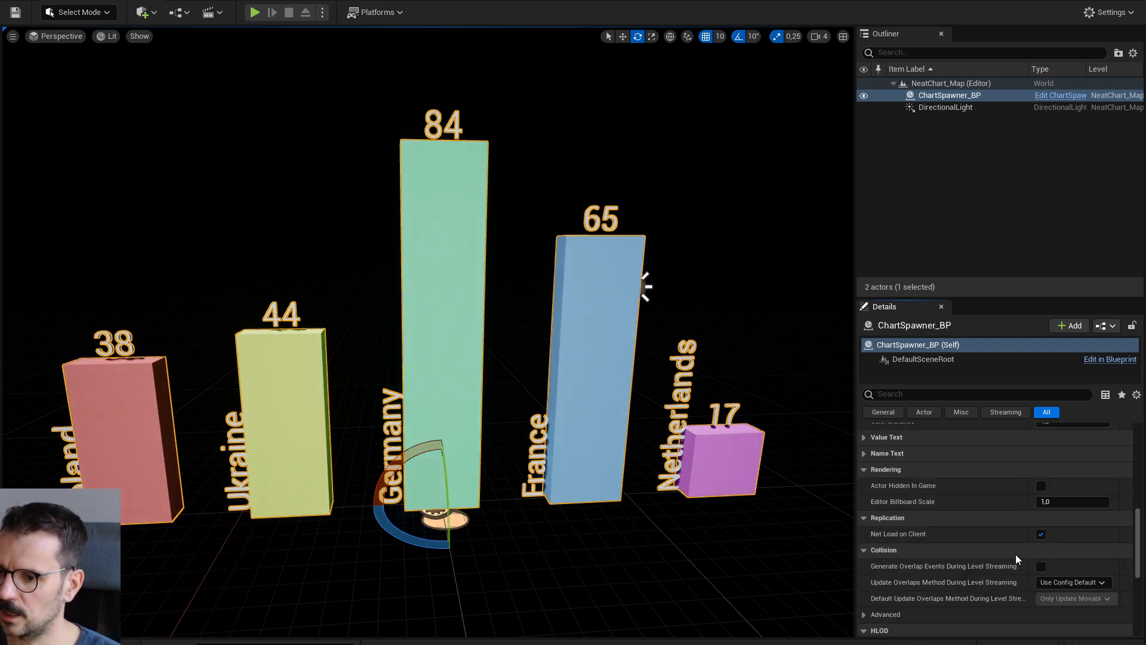
pyautogui.click(865, 437)
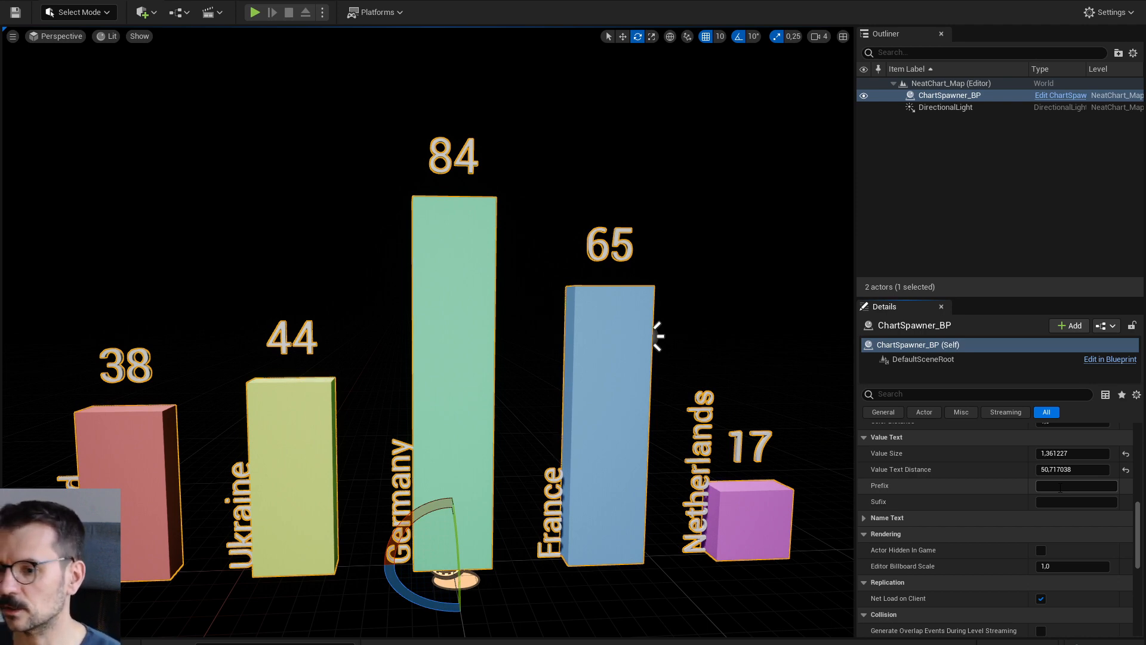
pyautogui.write('45,676432')
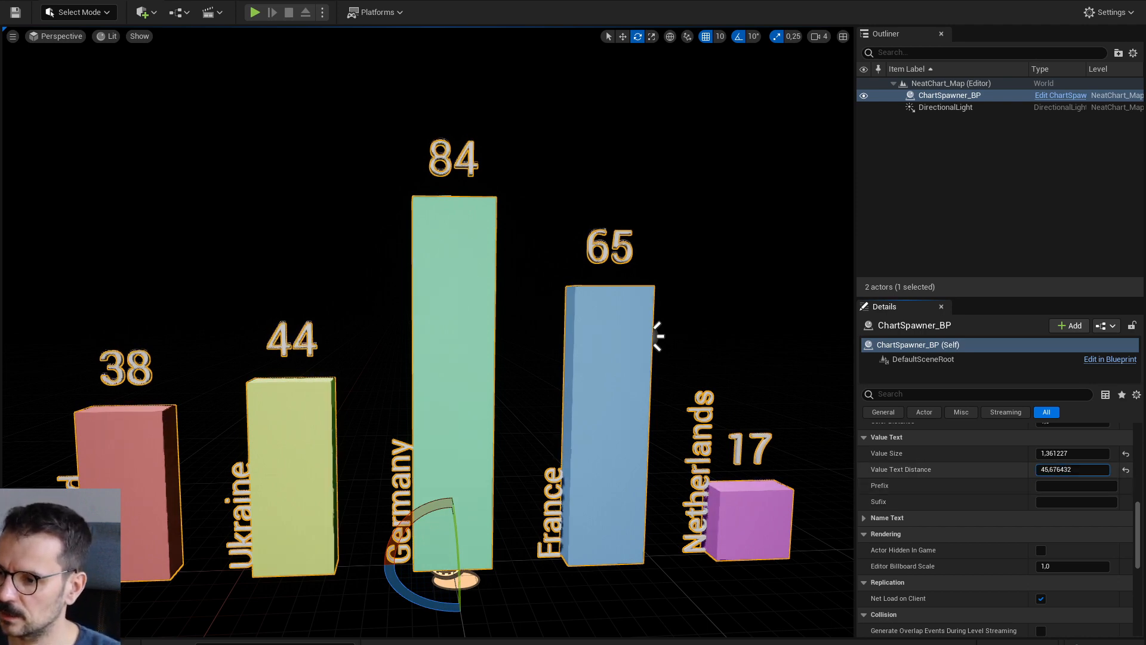
pyautogui.click(1075, 485)
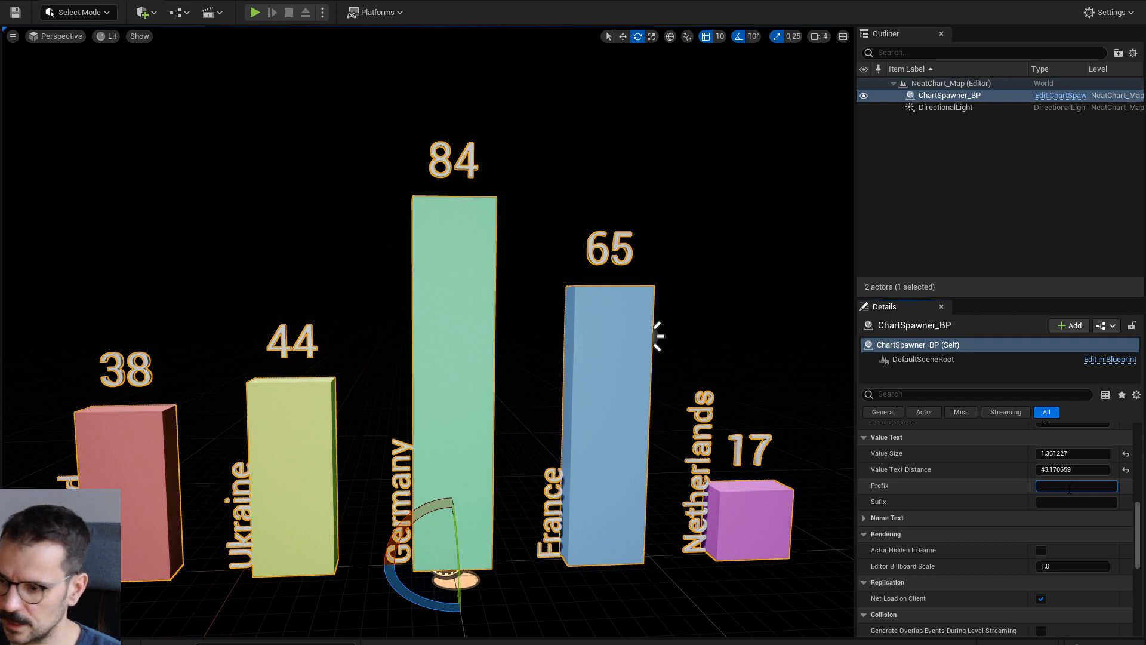
pyautogui.click(1076, 501)
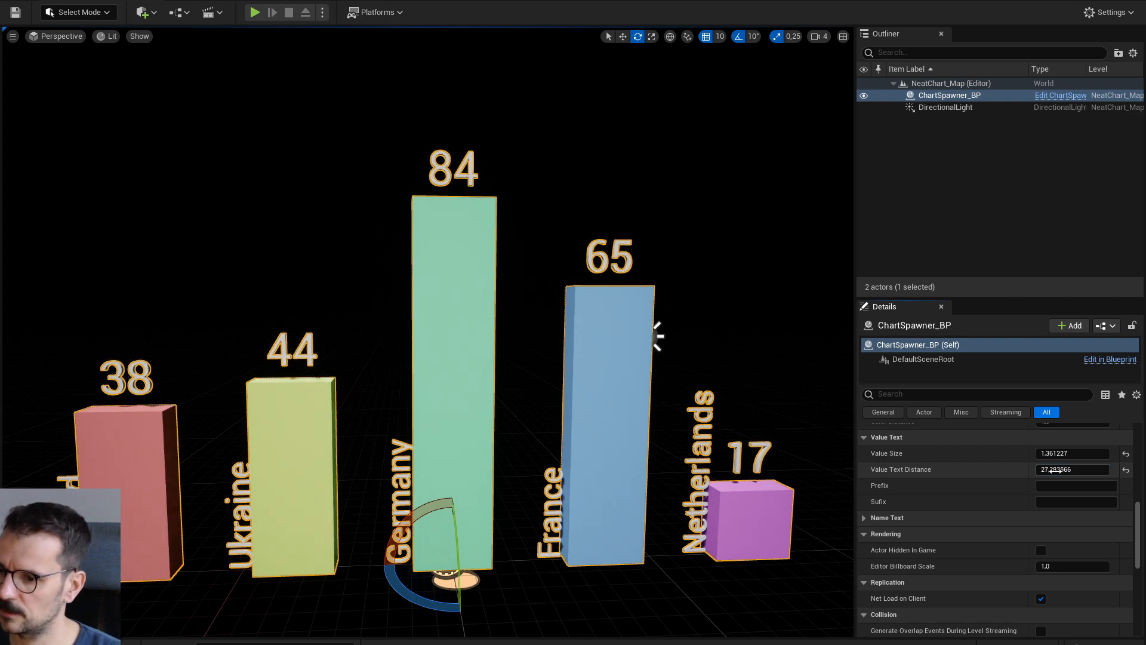
pyautogui.click(866, 518)
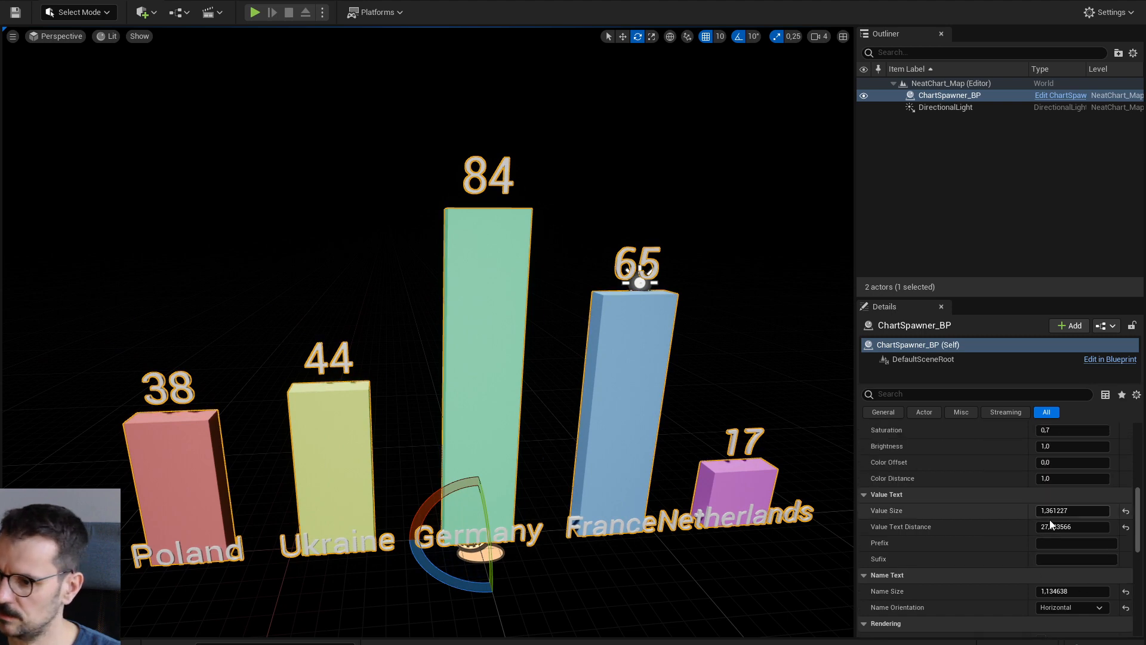
# Step: Try upright and flat Name Orientation options, finally choosing 'On the floor perpendicular'
pyautogui.scroll(3)
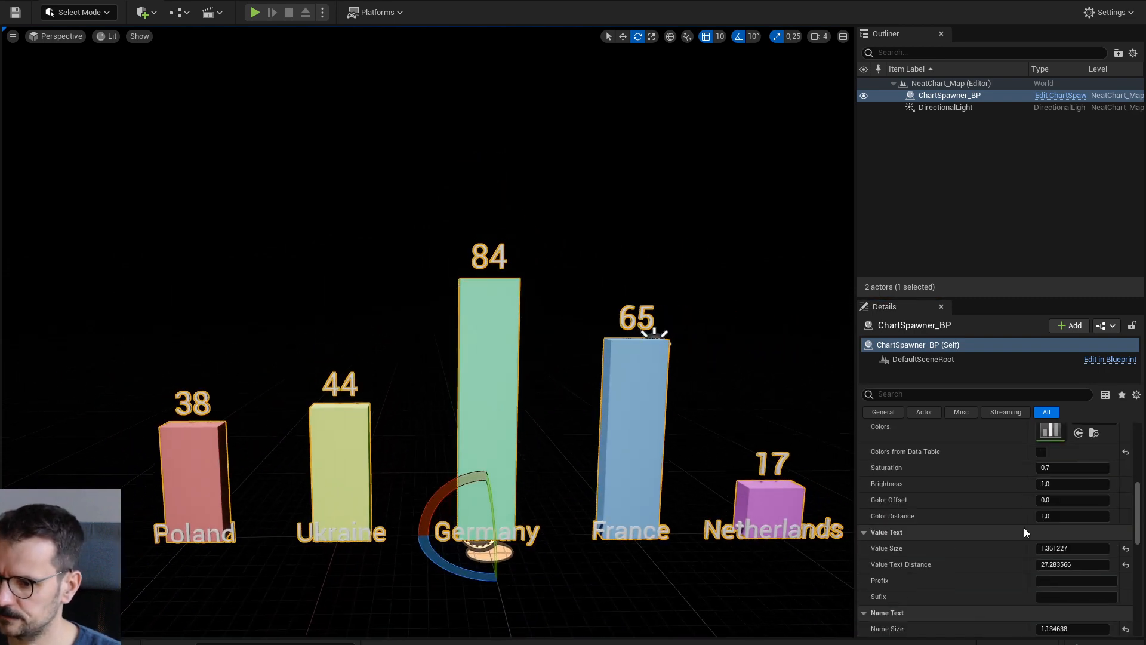
pyautogui.scroll(-3)
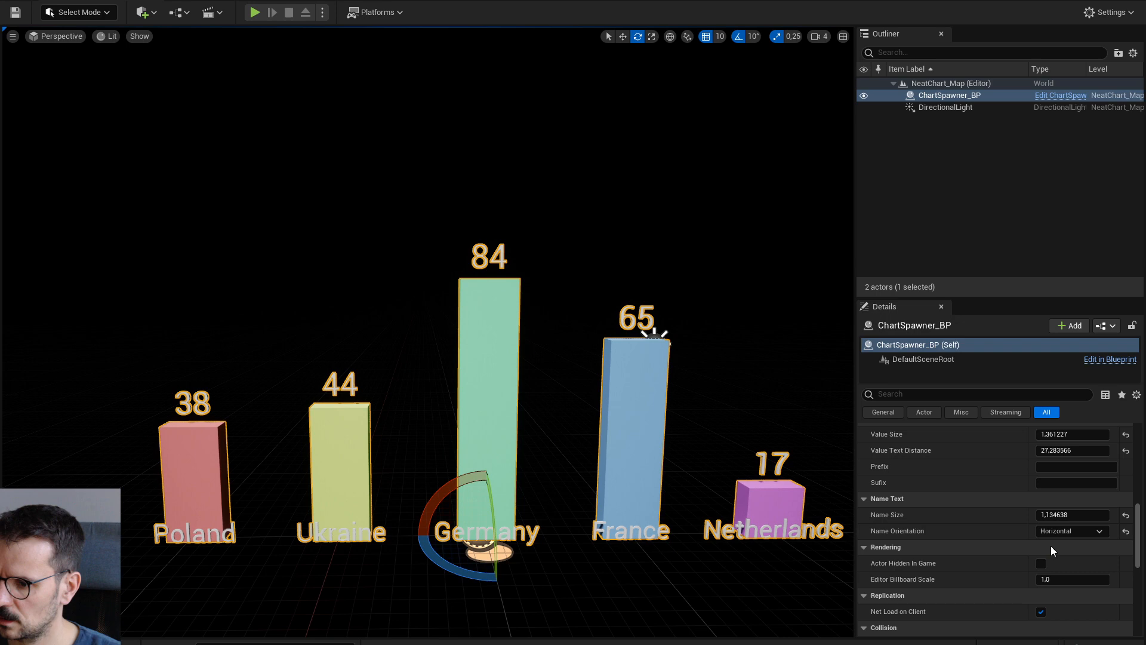
pyautogui.click(1072, 531)
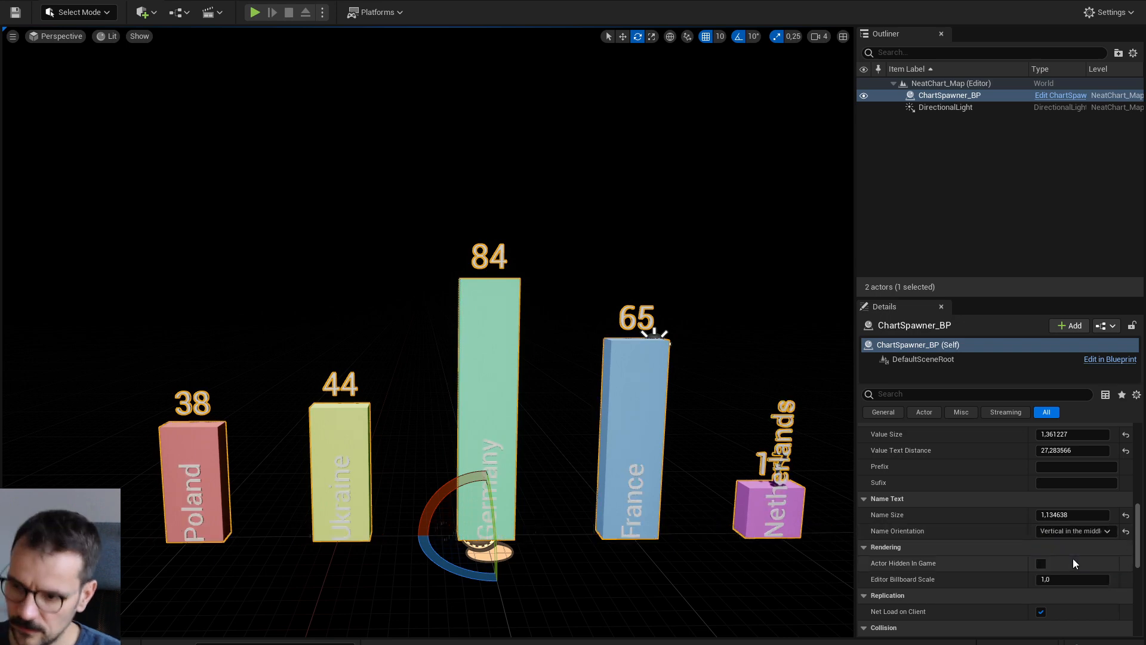
pyautogui.click(1075, 531)
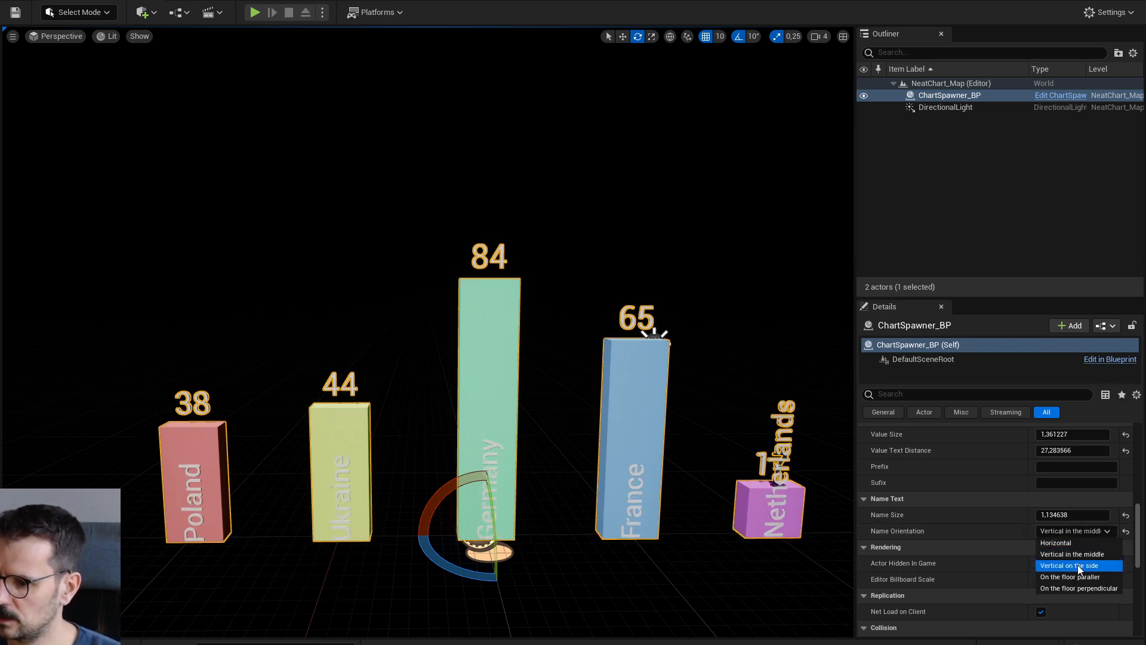
pyautogui.click(1070, 565)
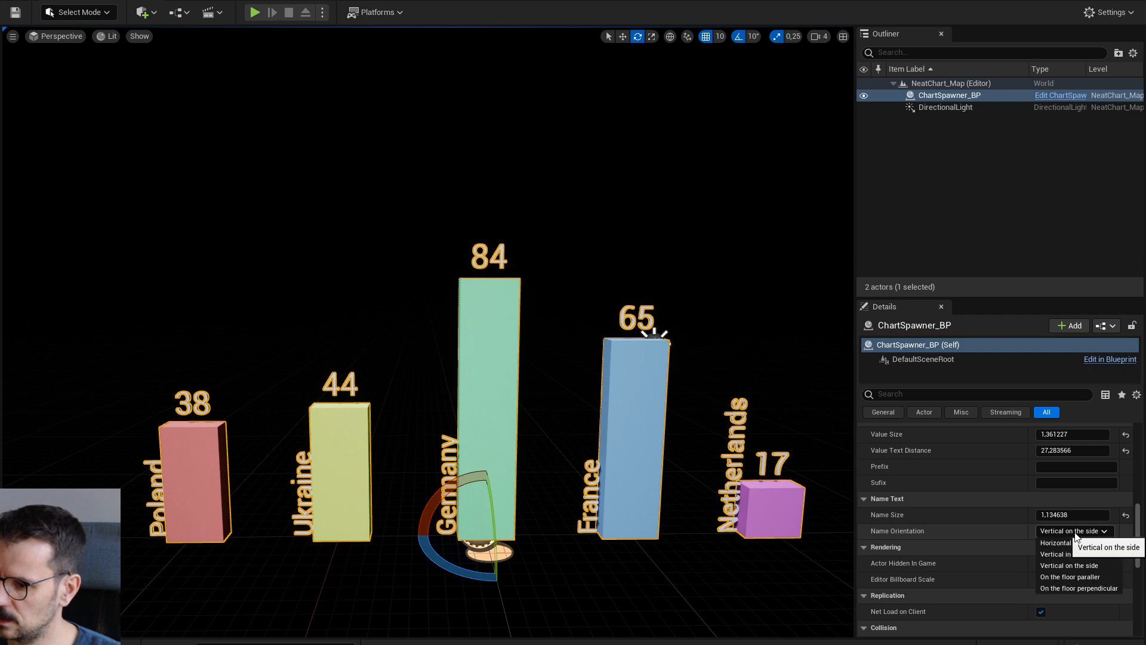
pyautogui.click(1069, 577)
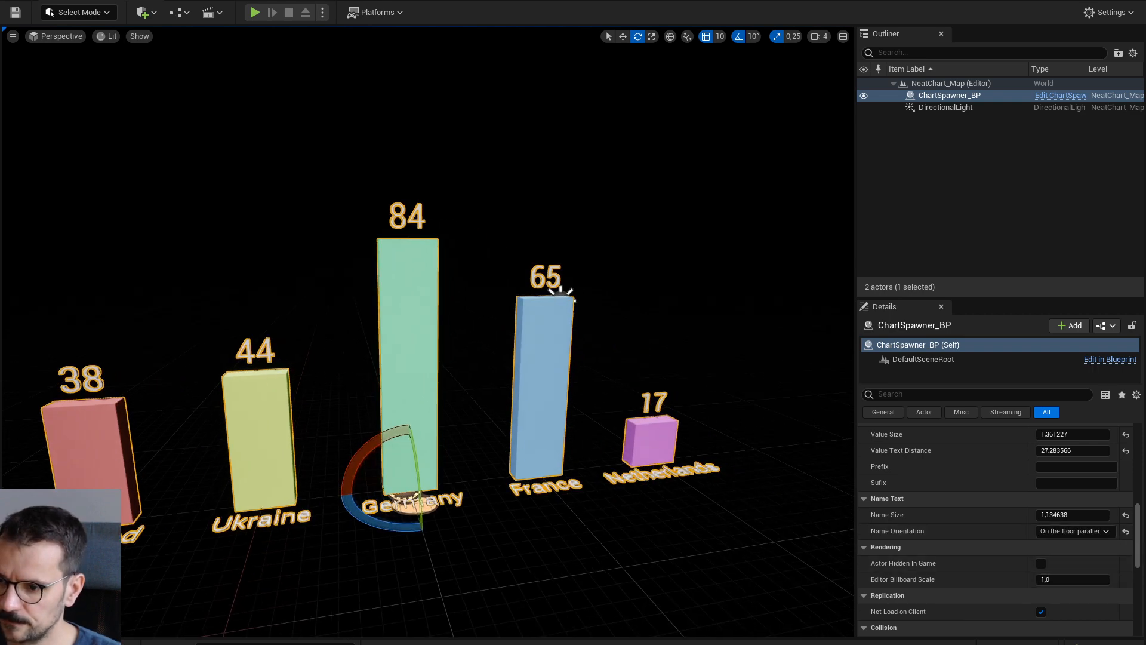
pyautogui.click(1074, 531)
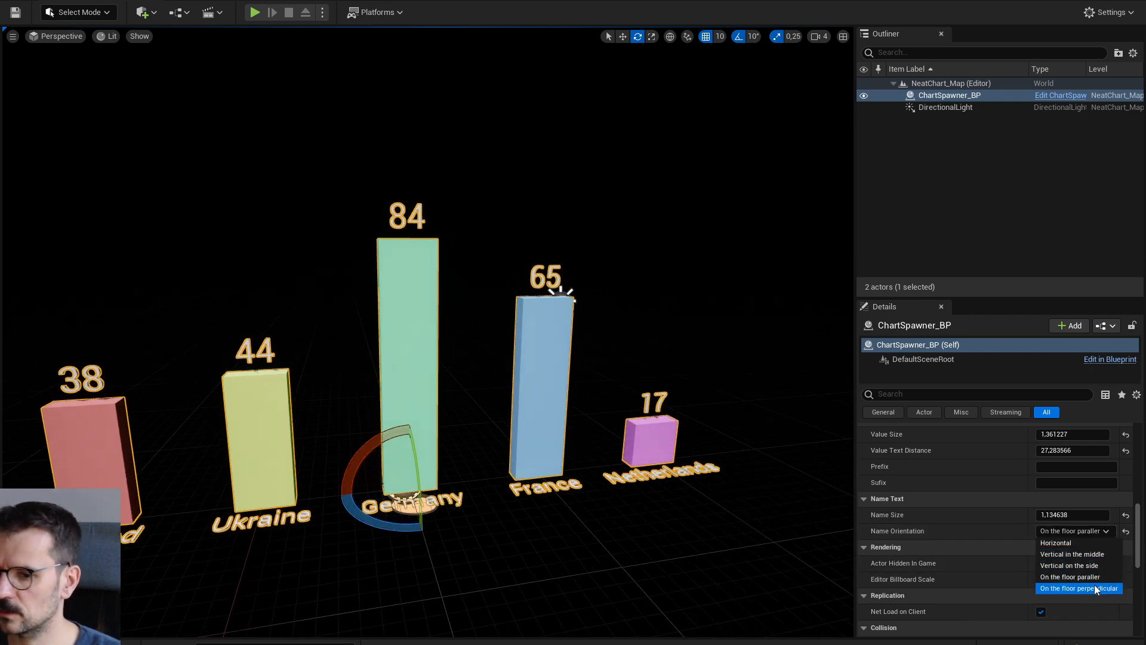
pyautogui.click(1078, 589)
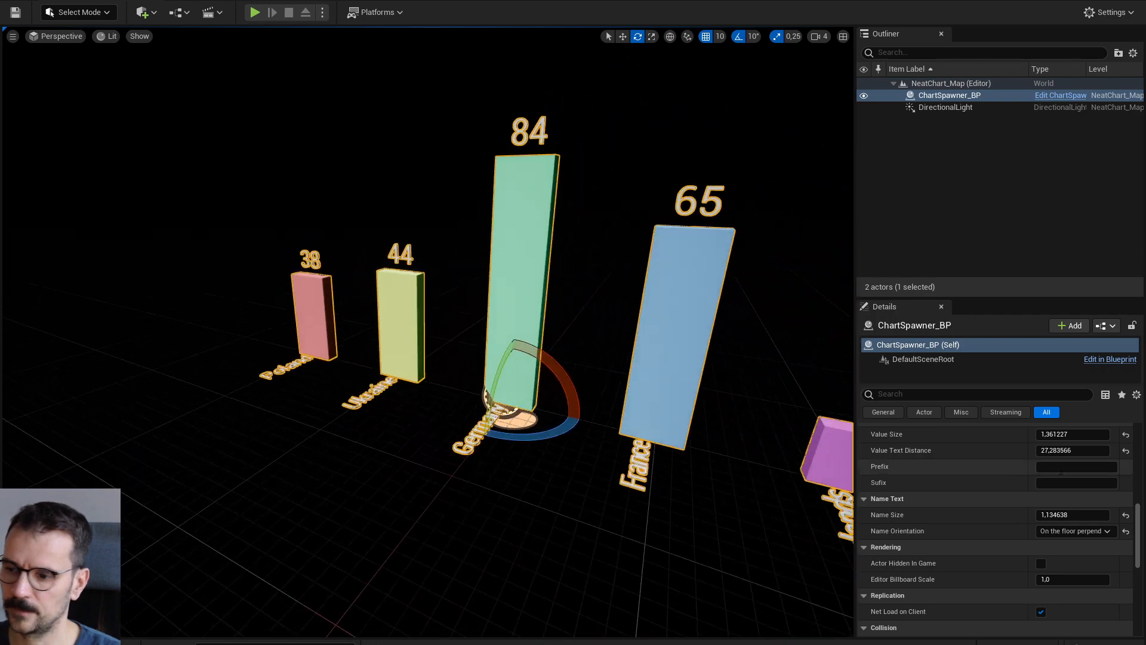
pyautogui.scroll(-3)
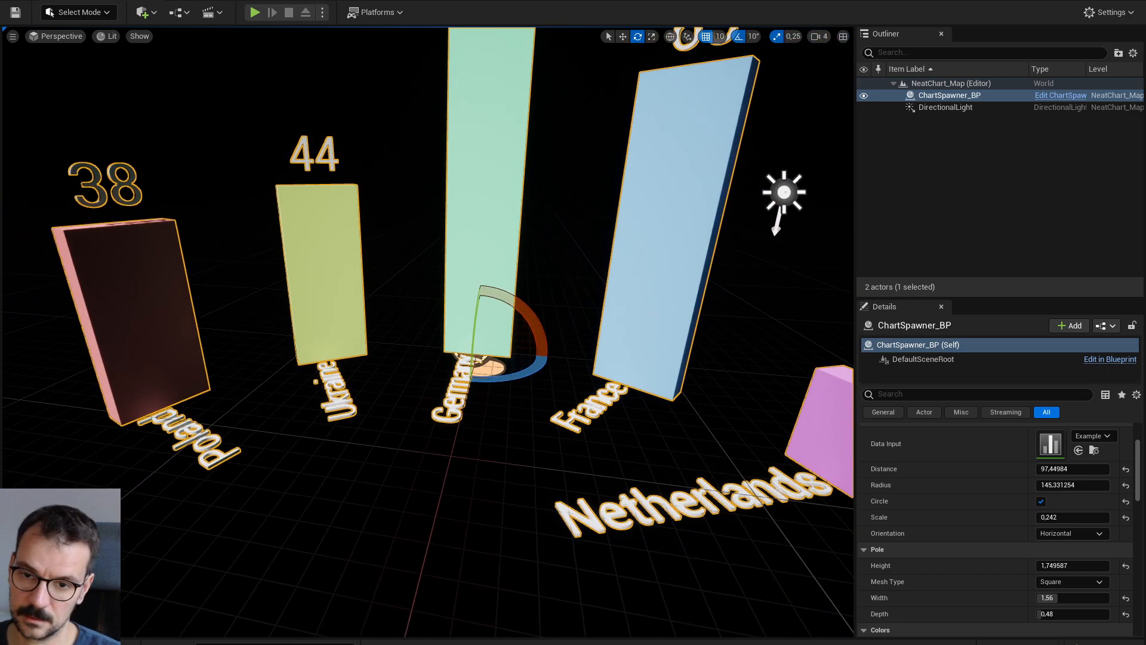
# Step: Untick the Circle checkbox in Details to line the bars up straight
pyautogui.click(1041, 502)
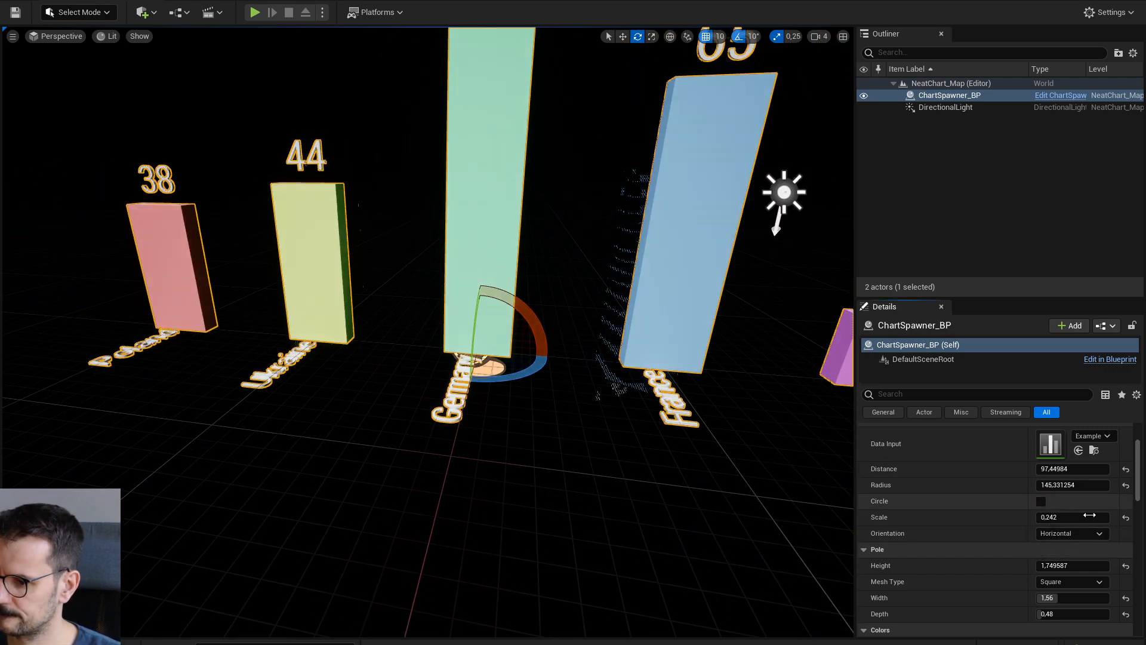
pyautogui.scroll(-3)
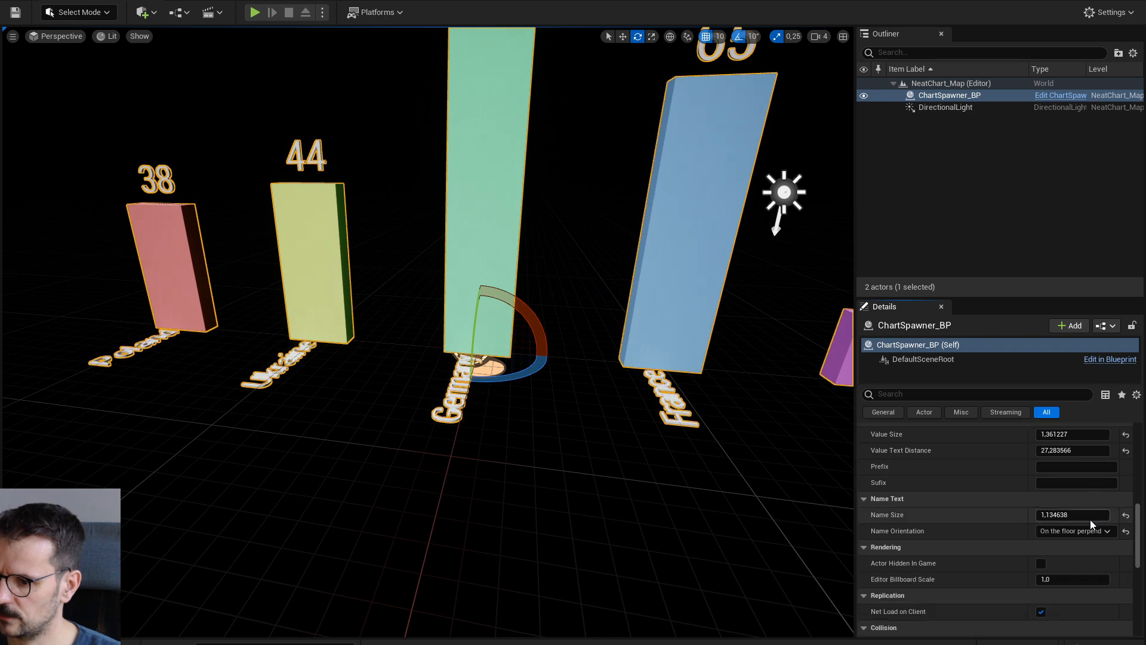
pyautogui.scroll(-3)
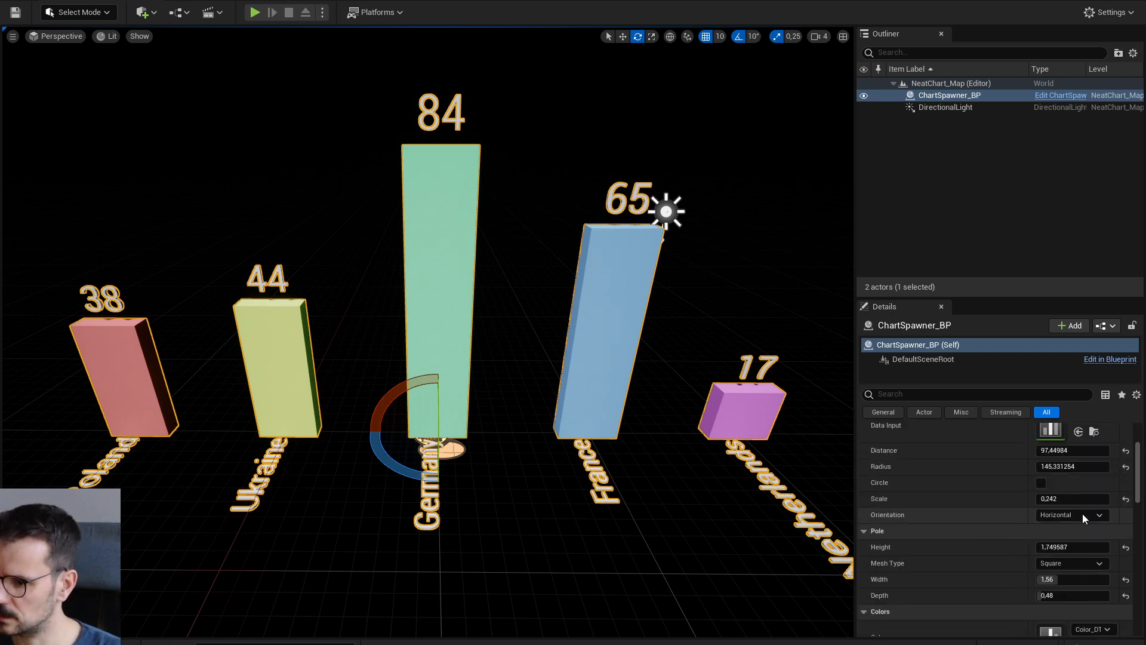
# Step: Change the chart Orientation dropdown from Horizontal to Vertical
pyautogui.click(1071, 515)
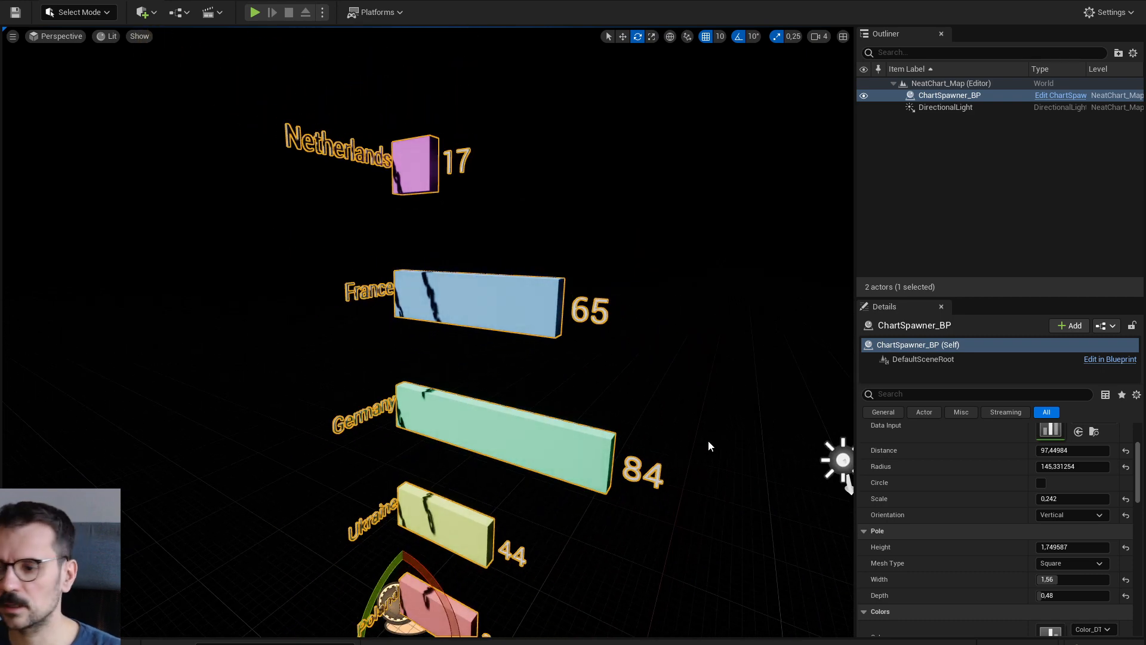
pyautogui.moveTo(680, 439)
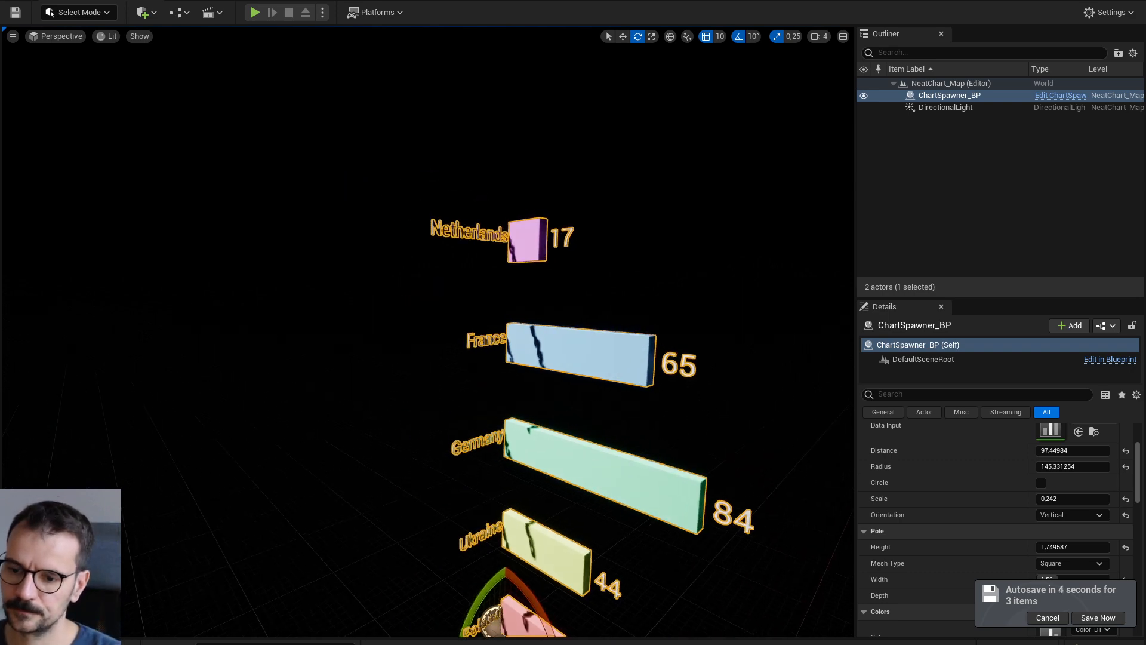
# Step: Set the chart Orientation dropdown back to Horizontal
pyautogui.click(1072, 515)
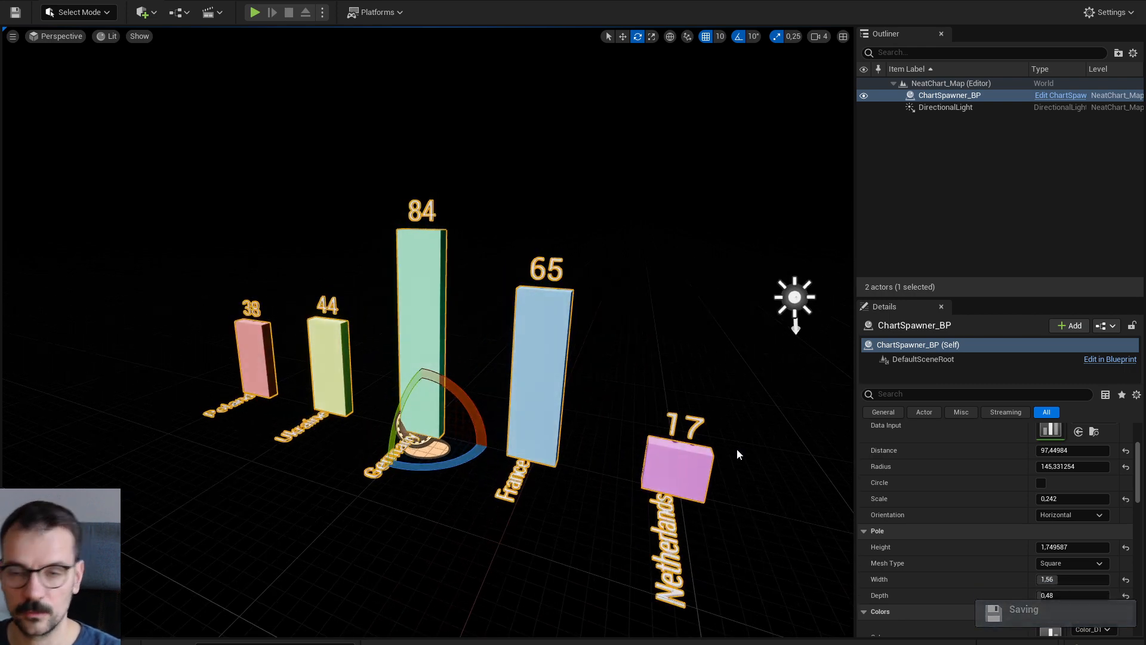
pyautogui.moveTo(336, 372)
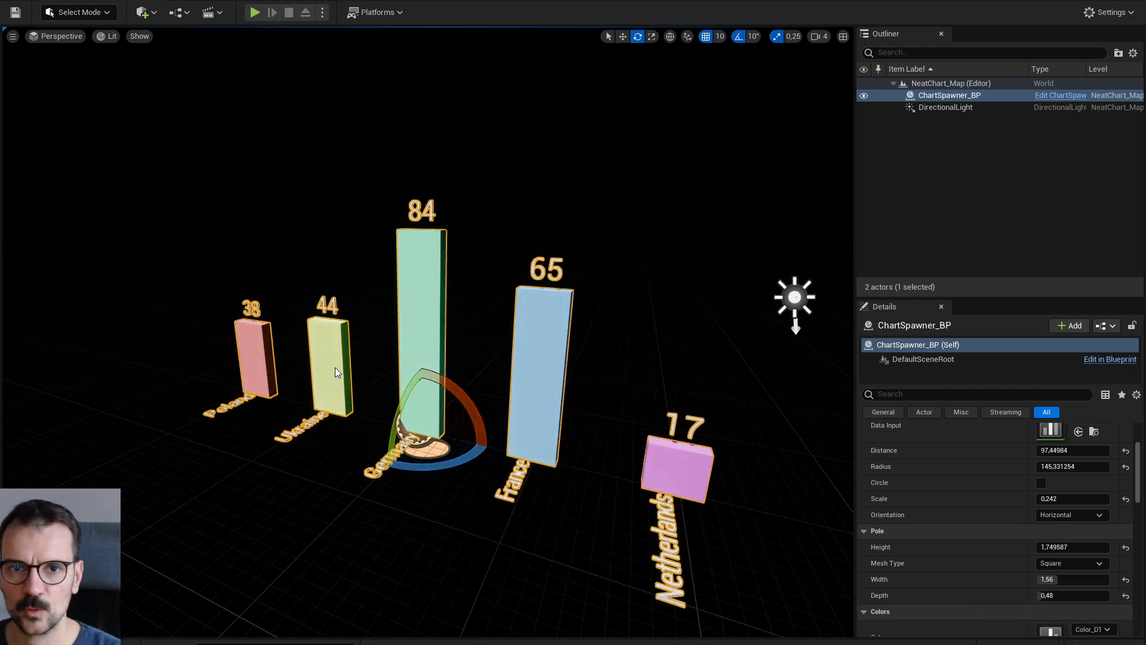